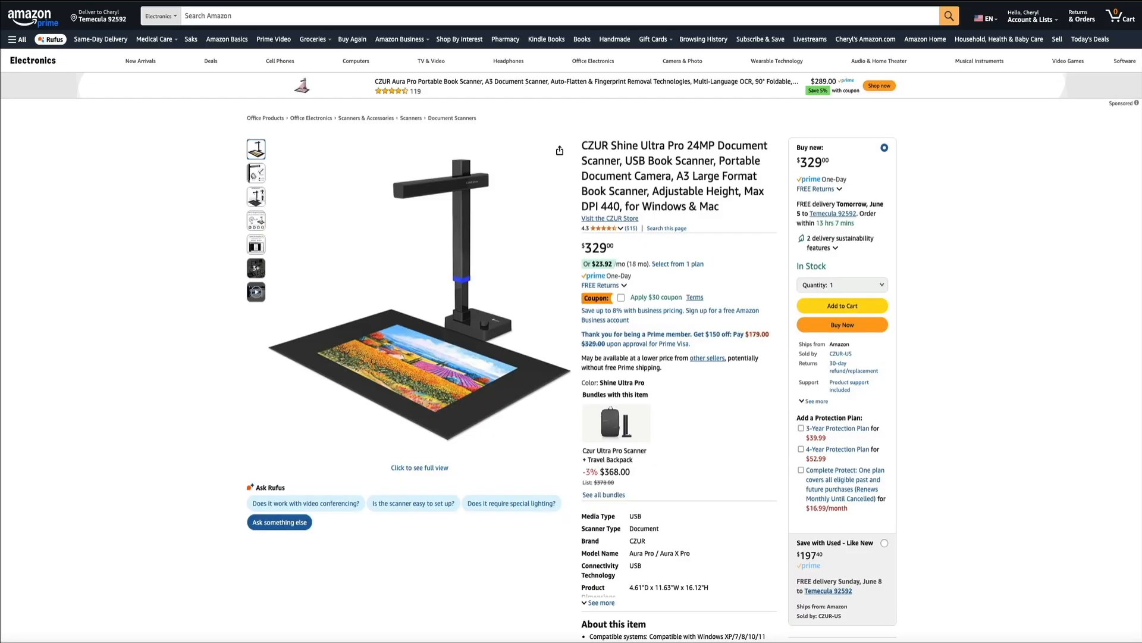
# Open the Shine Ultra page under Shine Series from the DownLoad Software menu
pyautogui.click(609, 217)
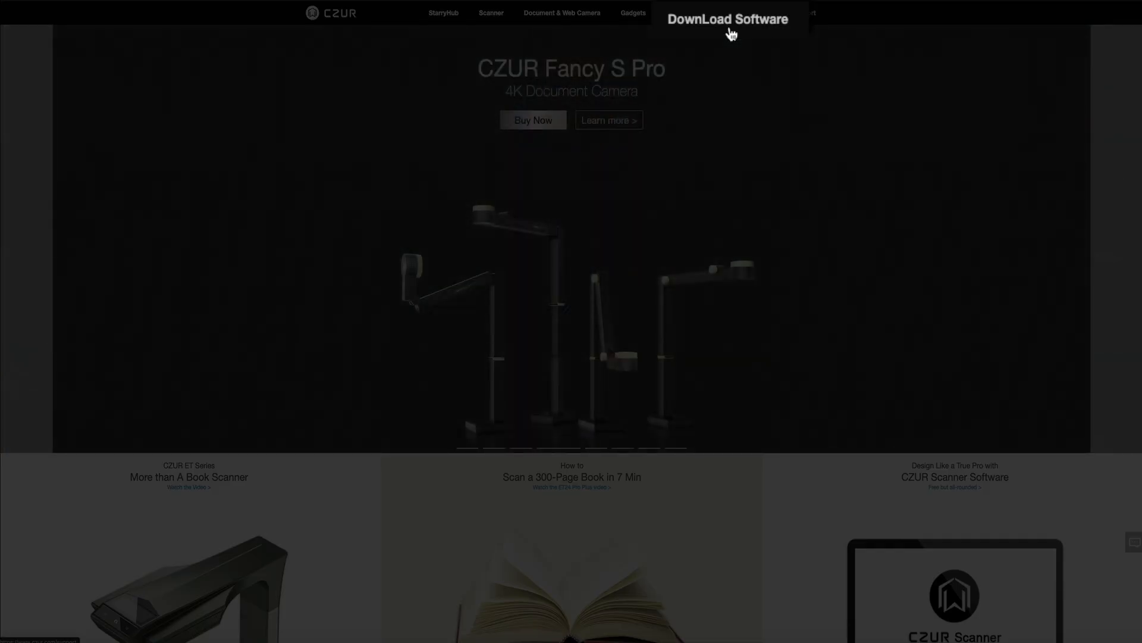
pyautogui.click(727, 12)
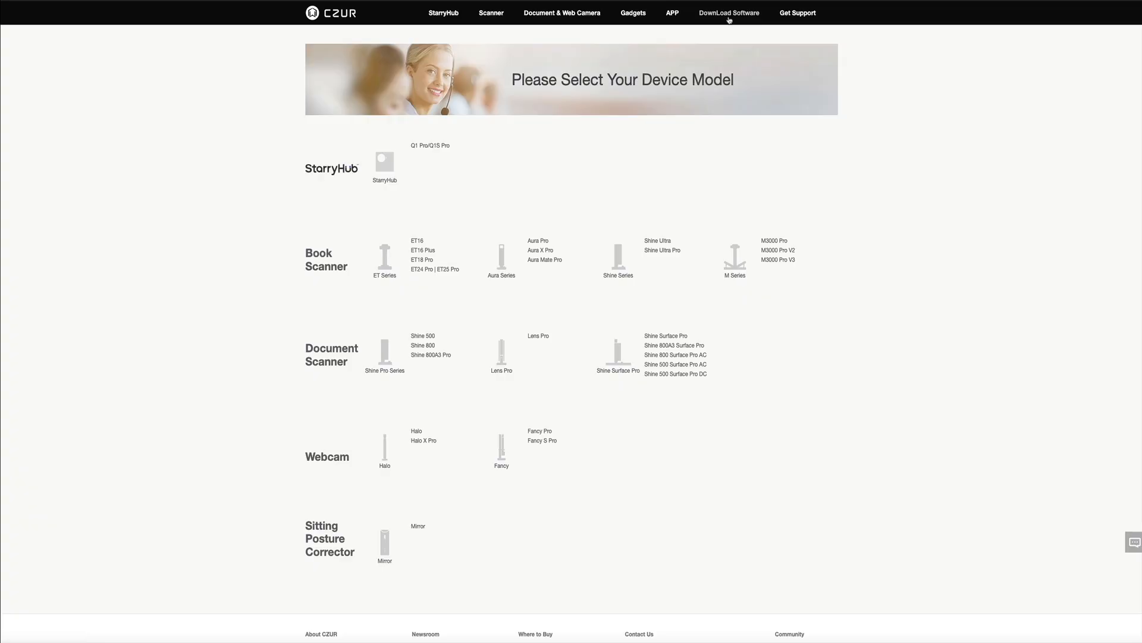
pyautogui.moveTo(944, 116)
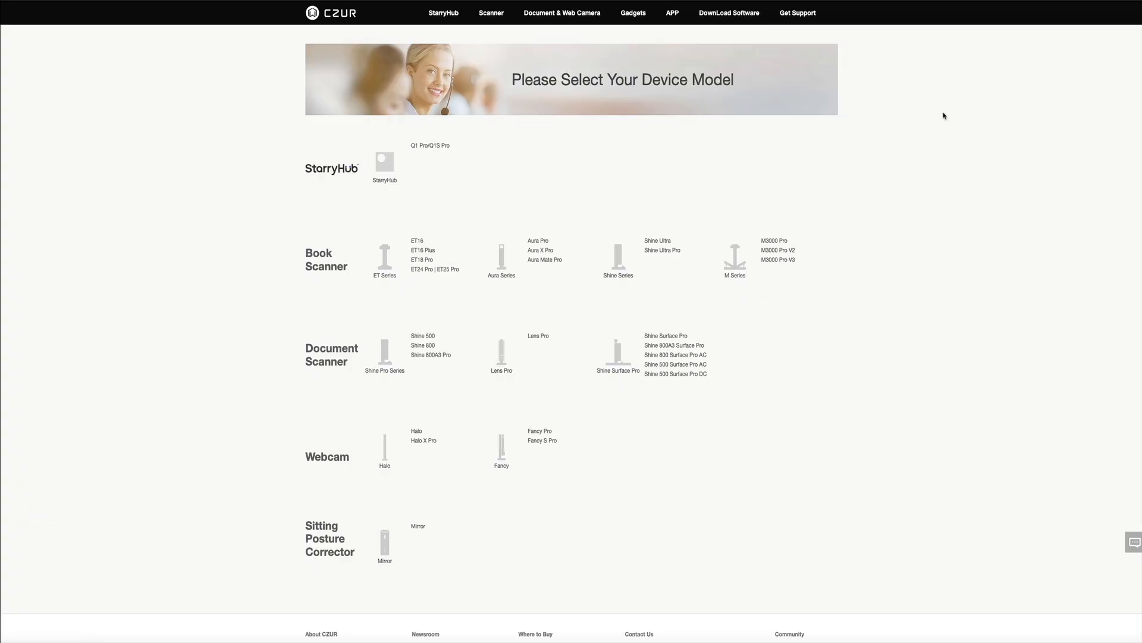
pyautogui.click(618, 259)
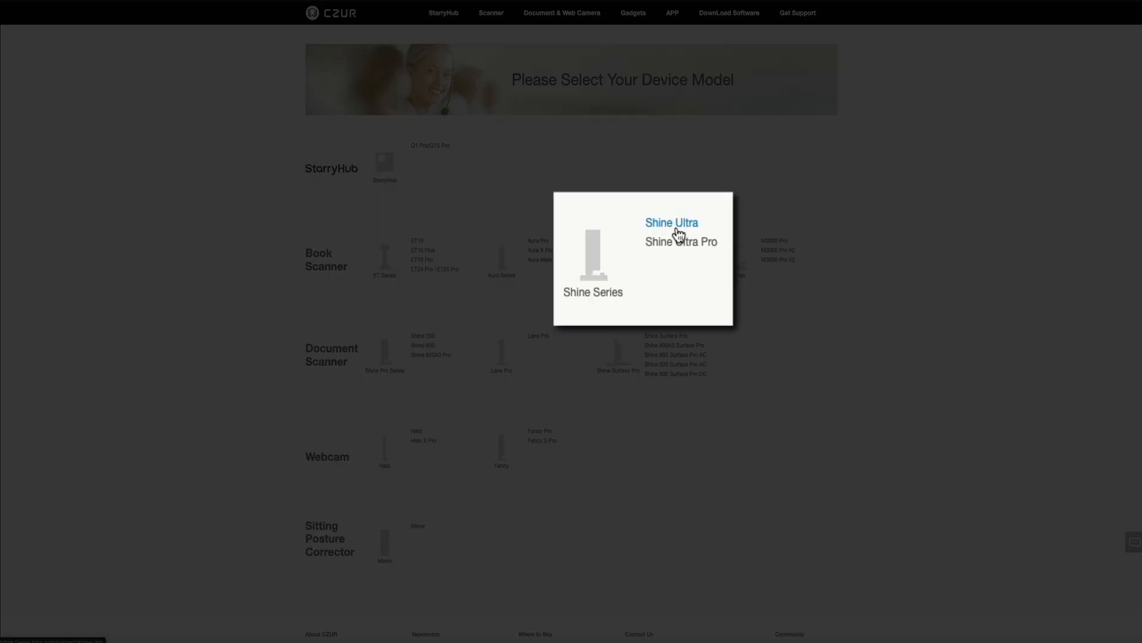
pyautogui.click(670, 222)
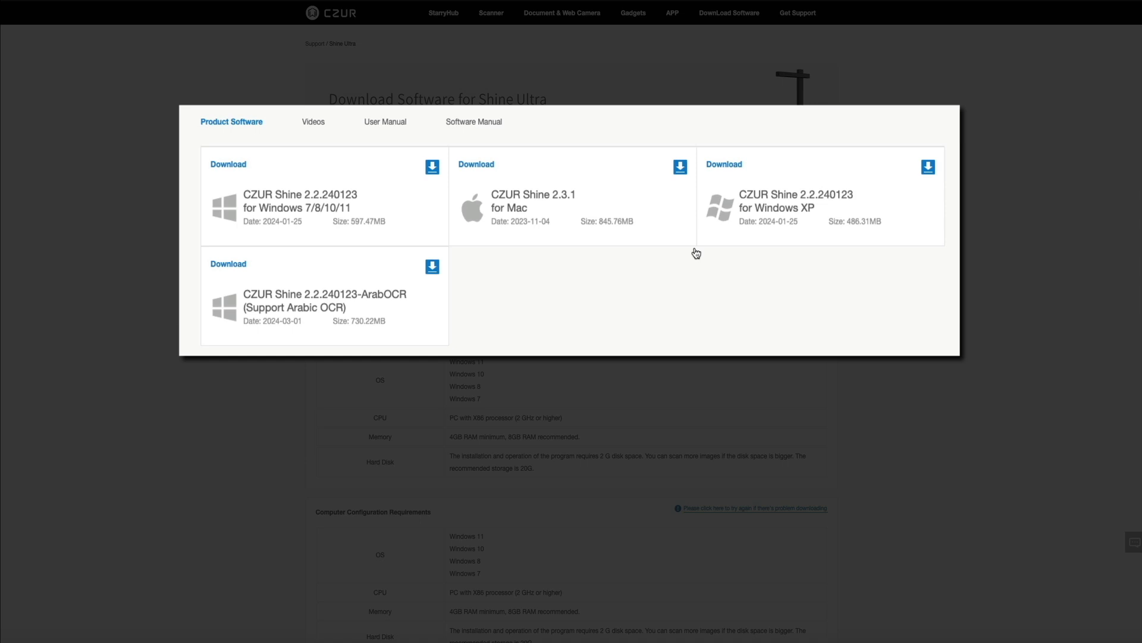
# Download the CZUR Shine 2.3.1 for Mac installer from the Product Software cards
pyautogui.click(696, 253)
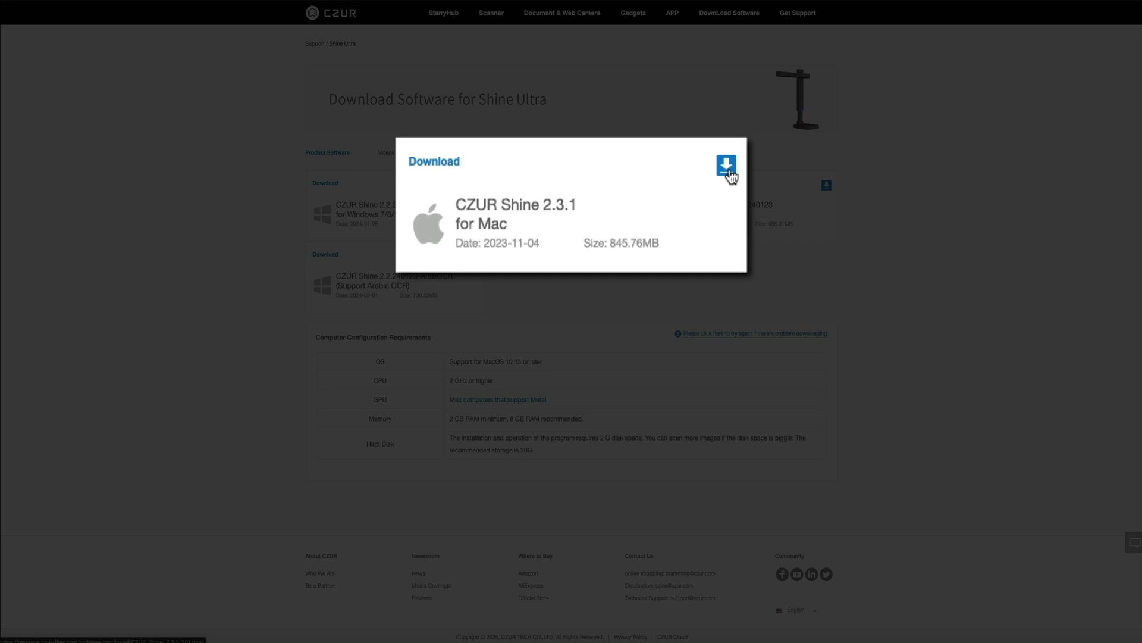
pyautogui.click(726, 166)
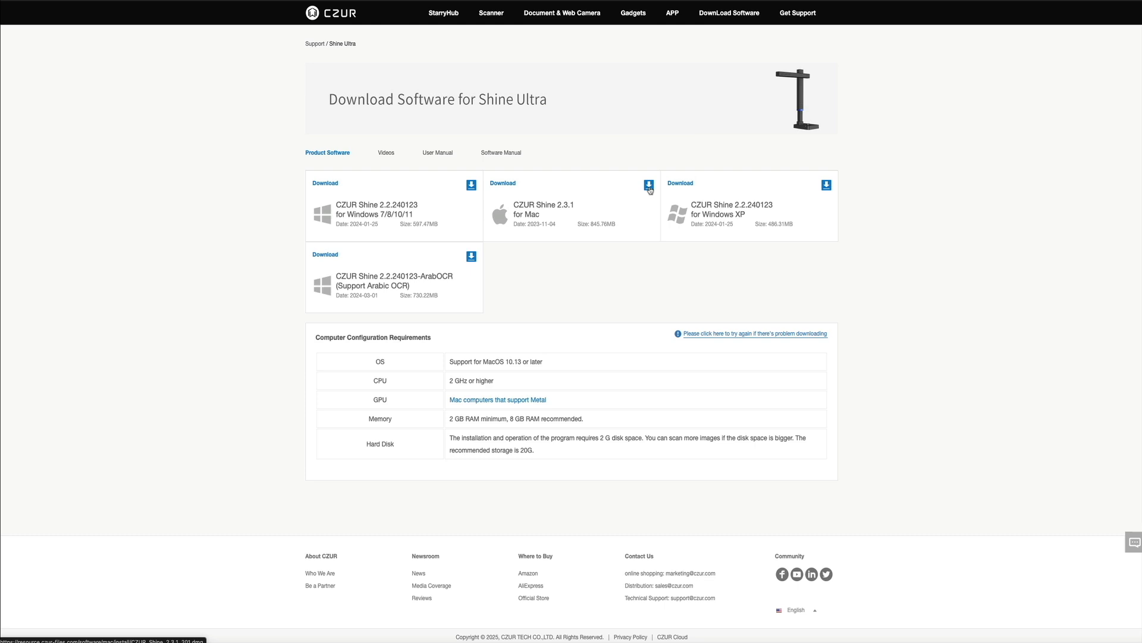
pyautogui.click(649, 184)
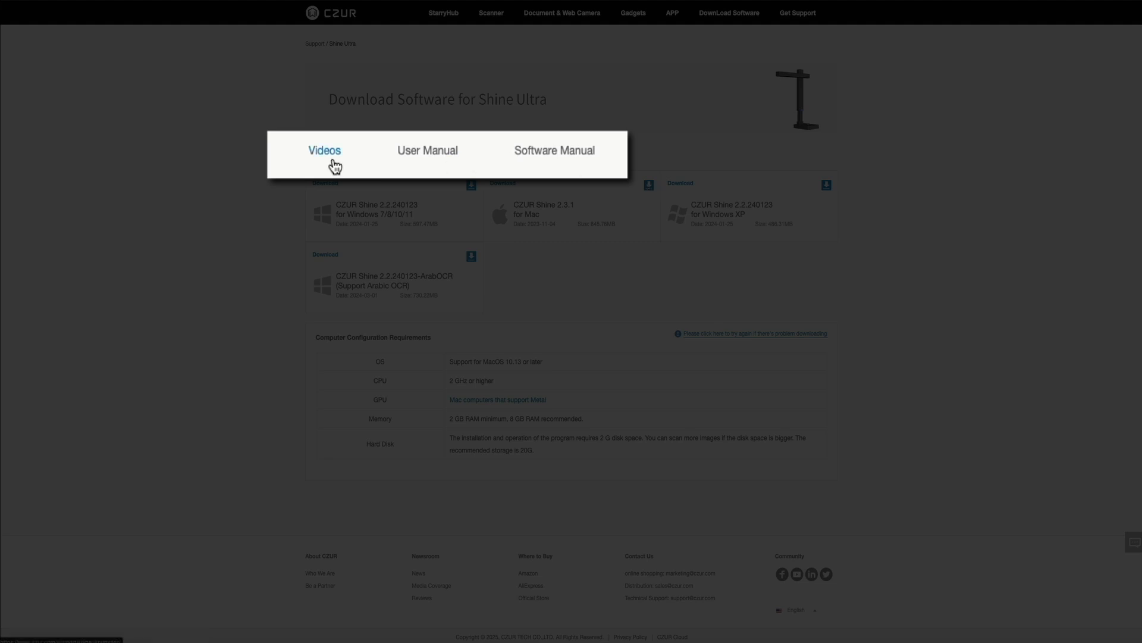
# Browse the Shine Ultra Videos and User Manual tabs, ending on Software Manual
pyautogui.click(324, 150)
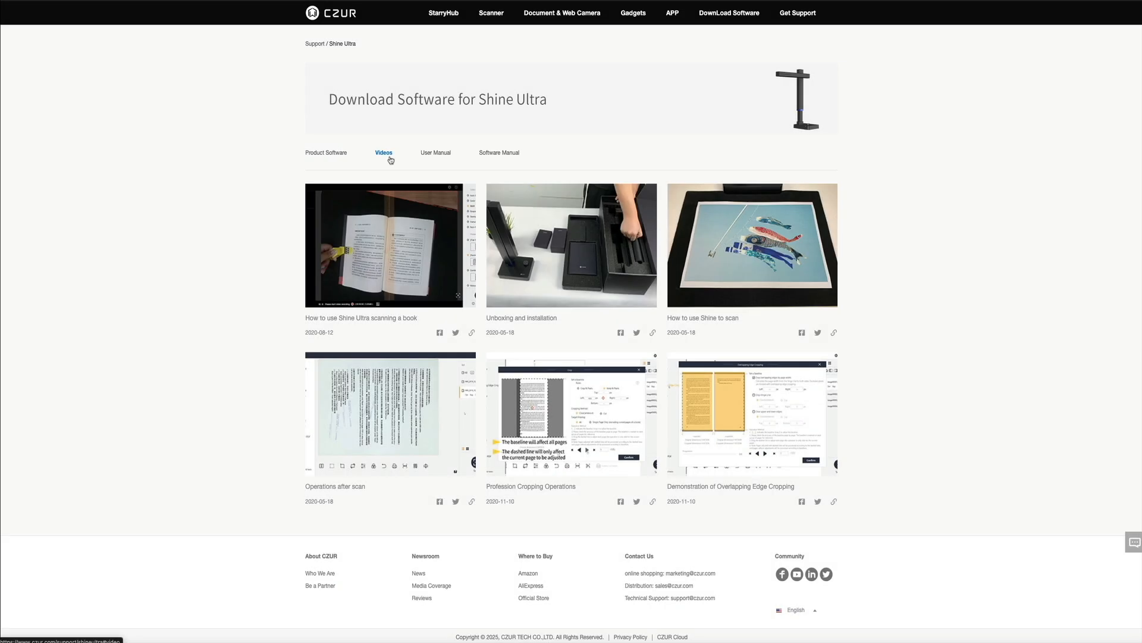
pyautogui.click(435, 152)
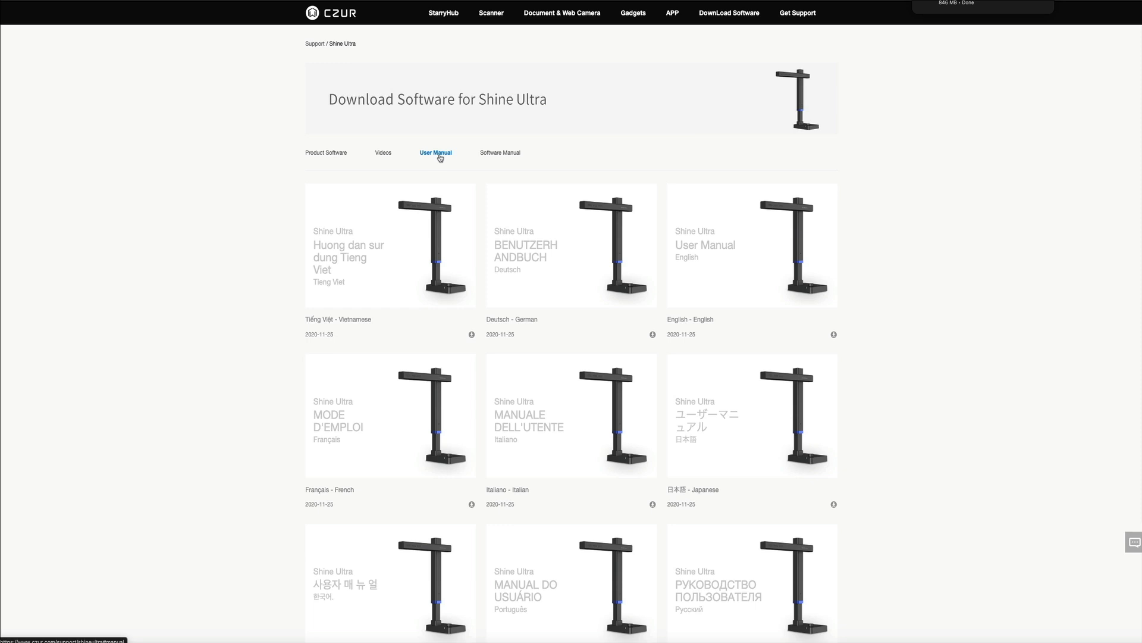
pyautogui.click(500, 153)
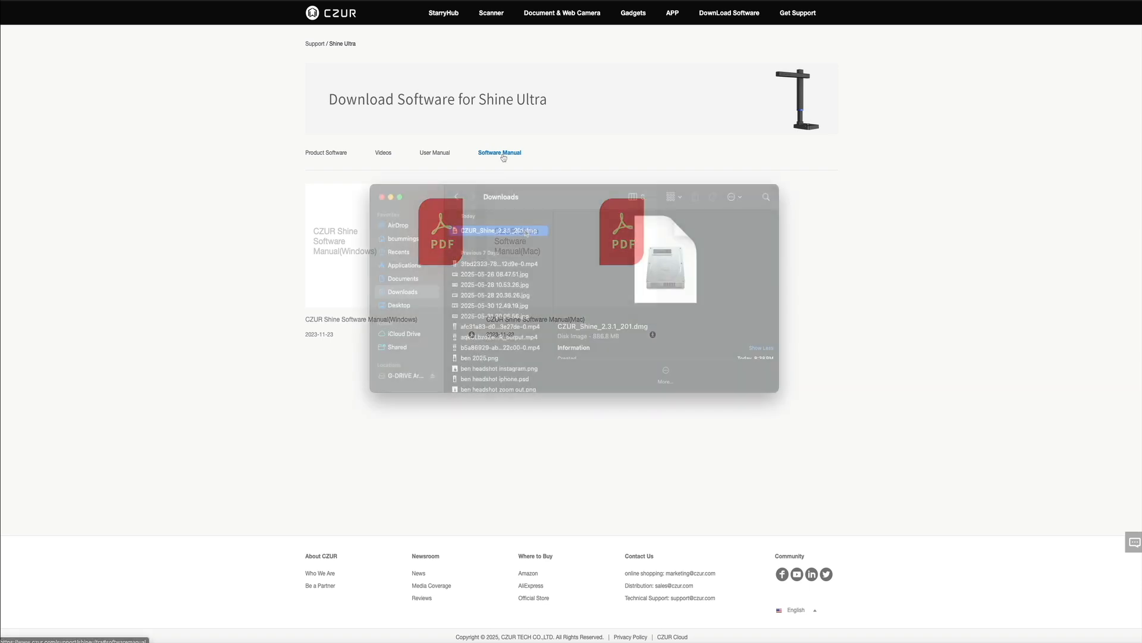
# Open CZUR_Shine_2.3.1_201.dmg from Downloads and agree to the privacy statement
pyautogui.click(499, 230)
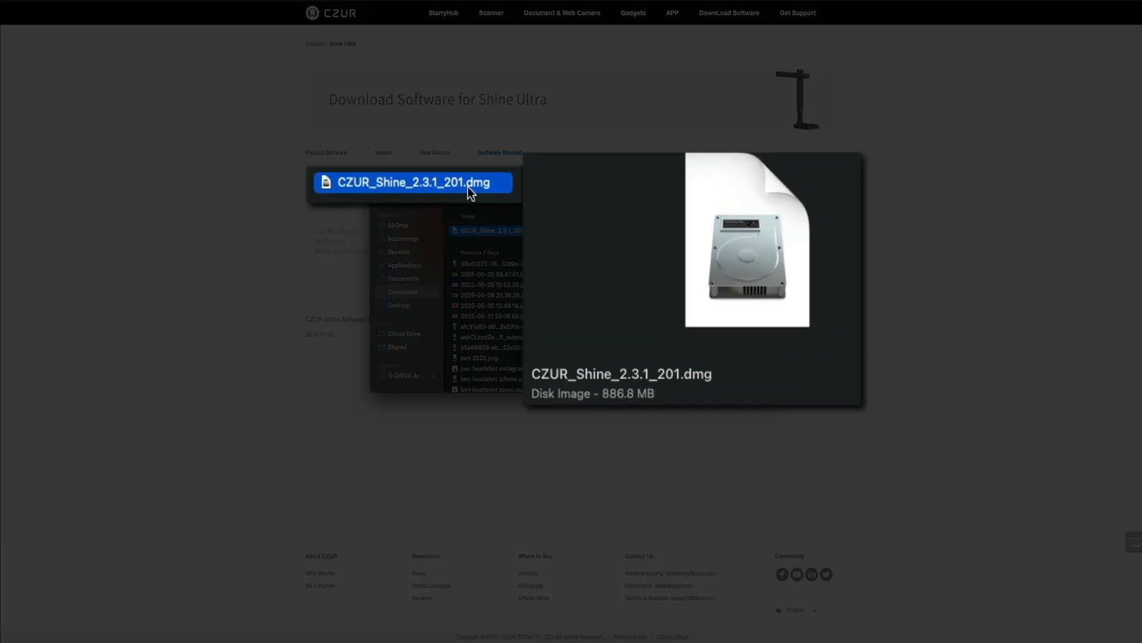
pyautogui.doubleClick(417, 182)
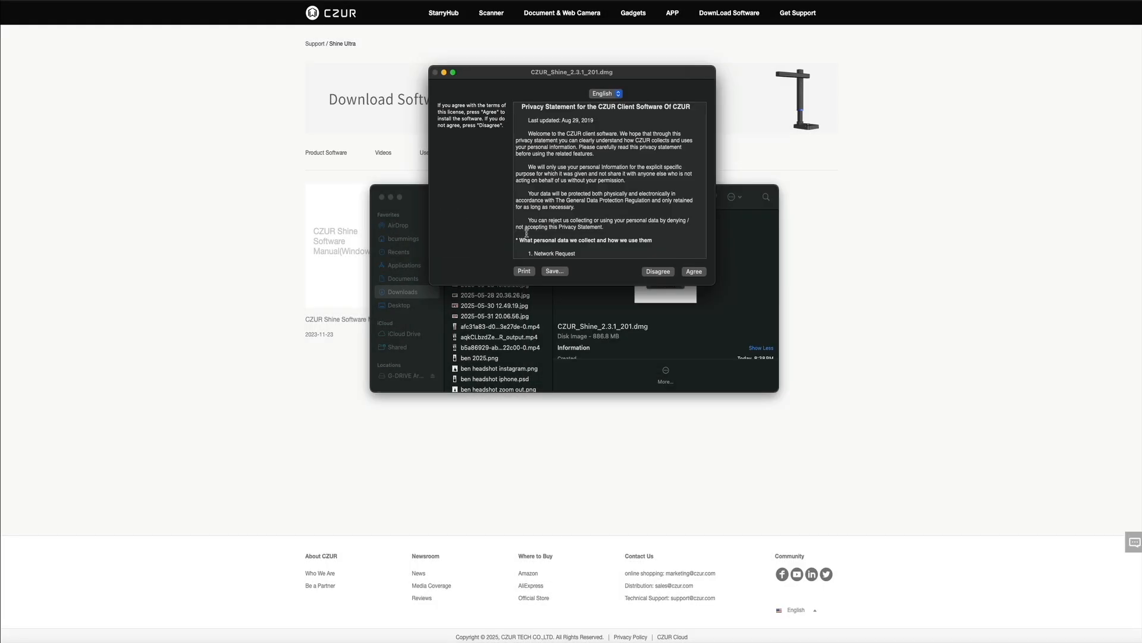
pyautogui.moveTo(696, 287)
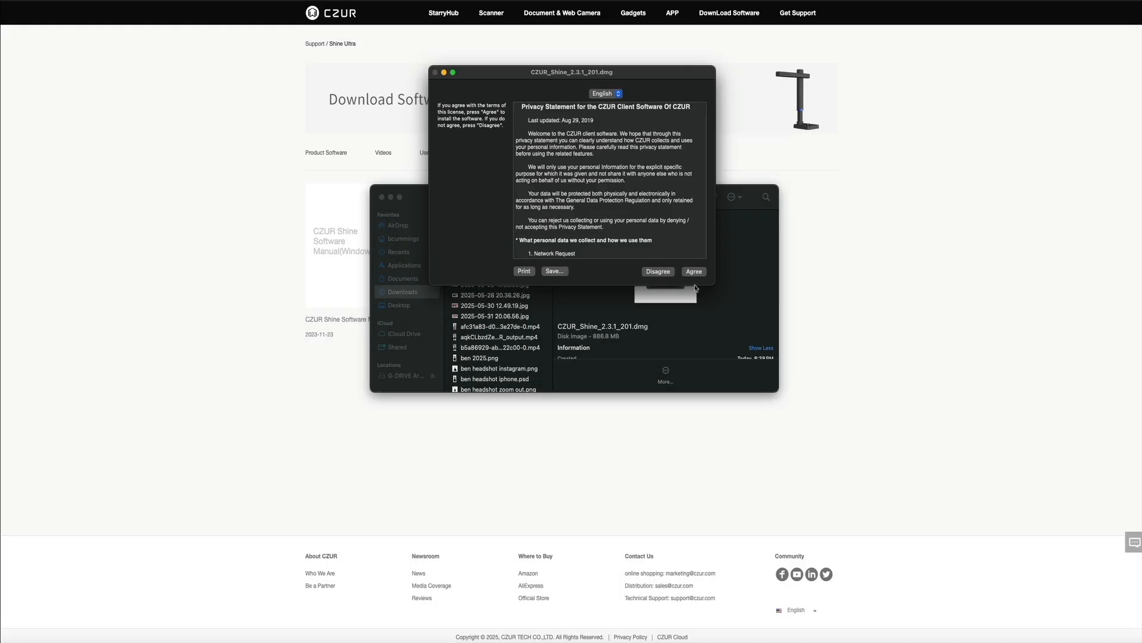
pyautogui.click(693, 271)
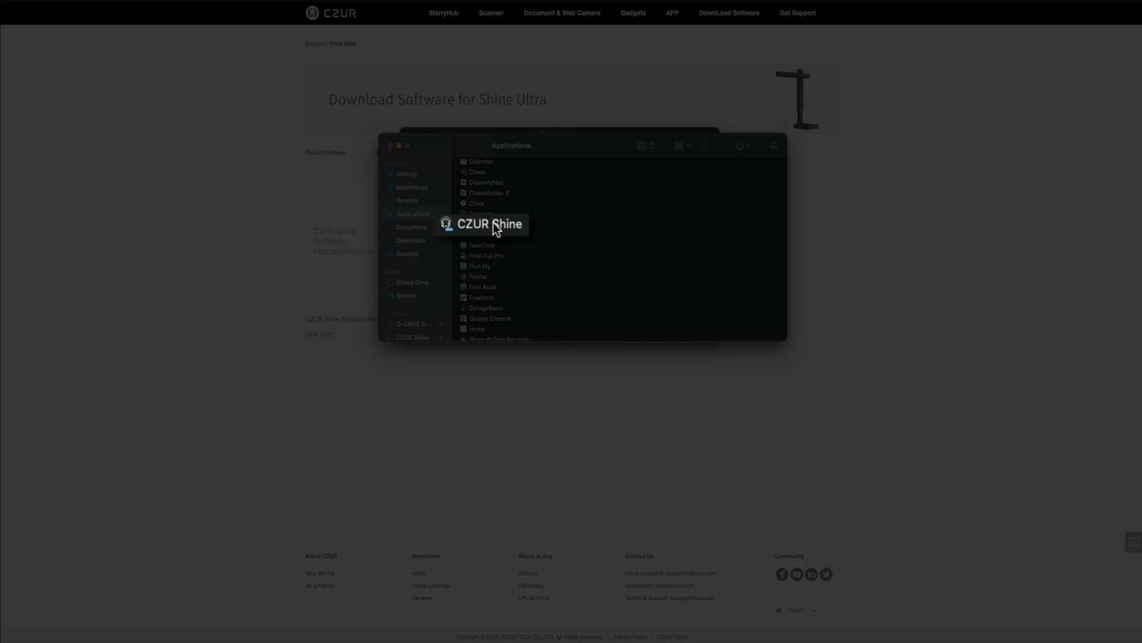
# Launch CZUR Shine from Applications and confirm the entered serial number
pyautogui.click(489, 224)
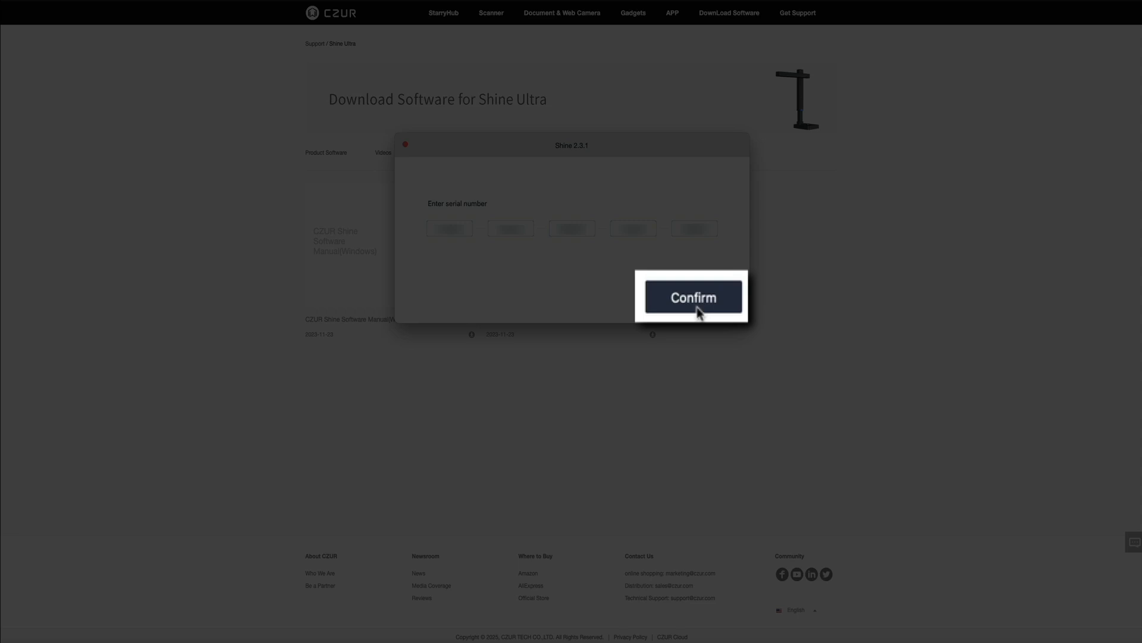
pyautogui.click(691, 295)
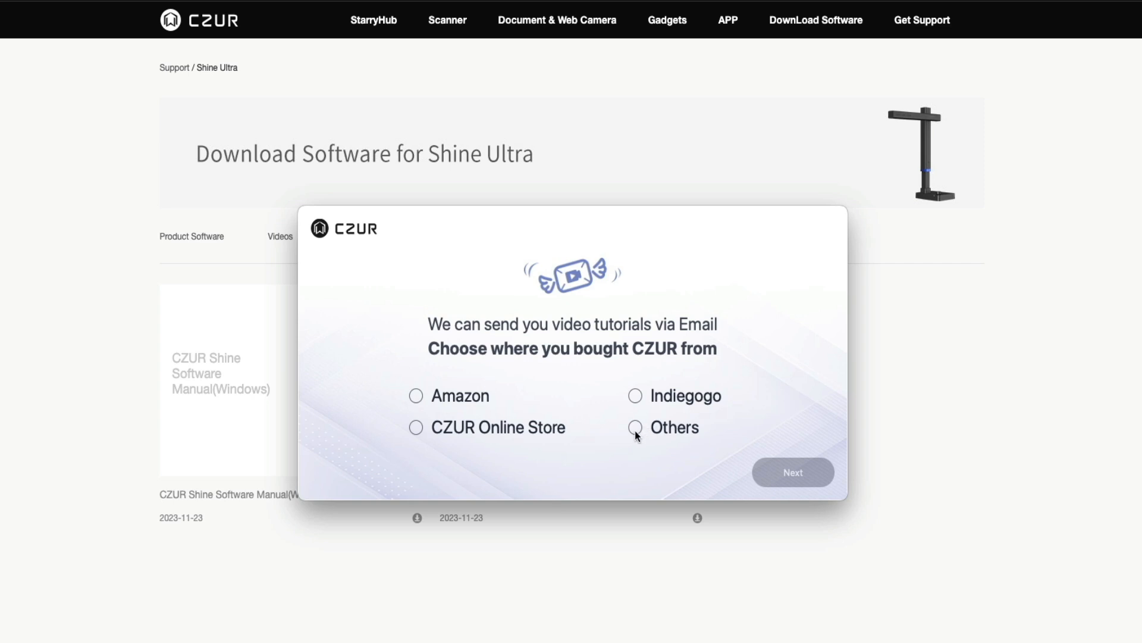
pyautogui.click(635, 427)
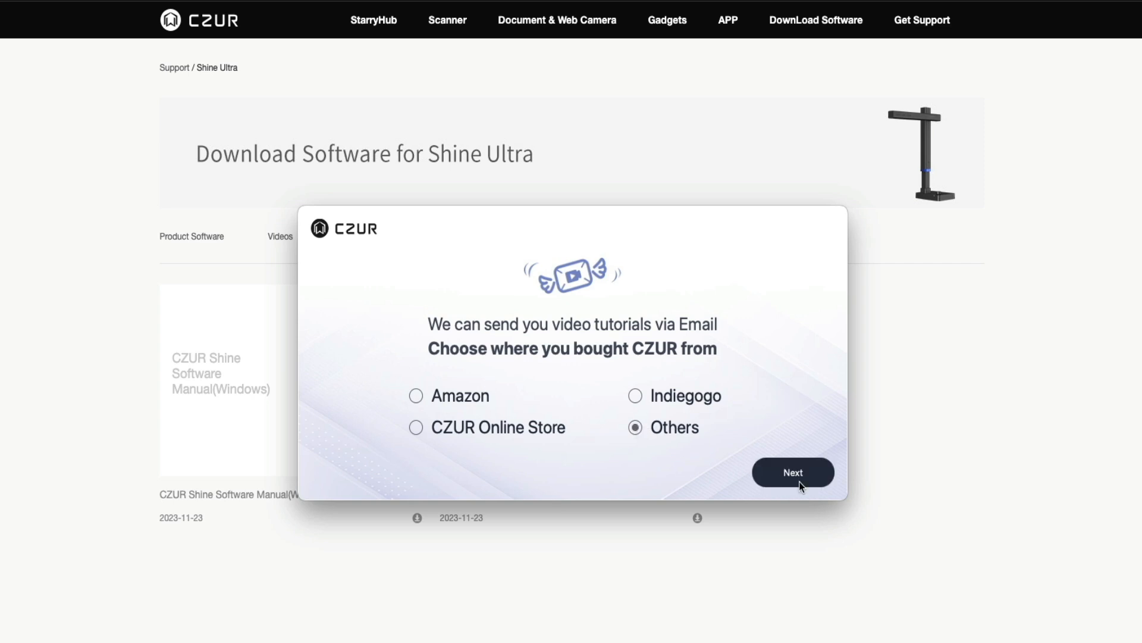
pyautogui.click(793, 472)
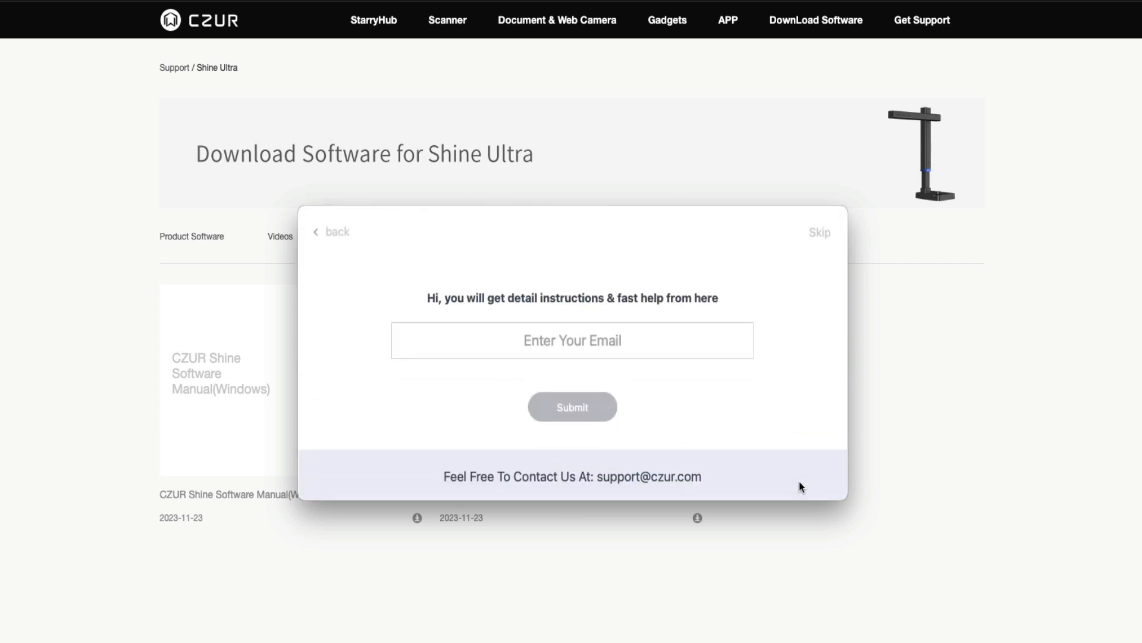
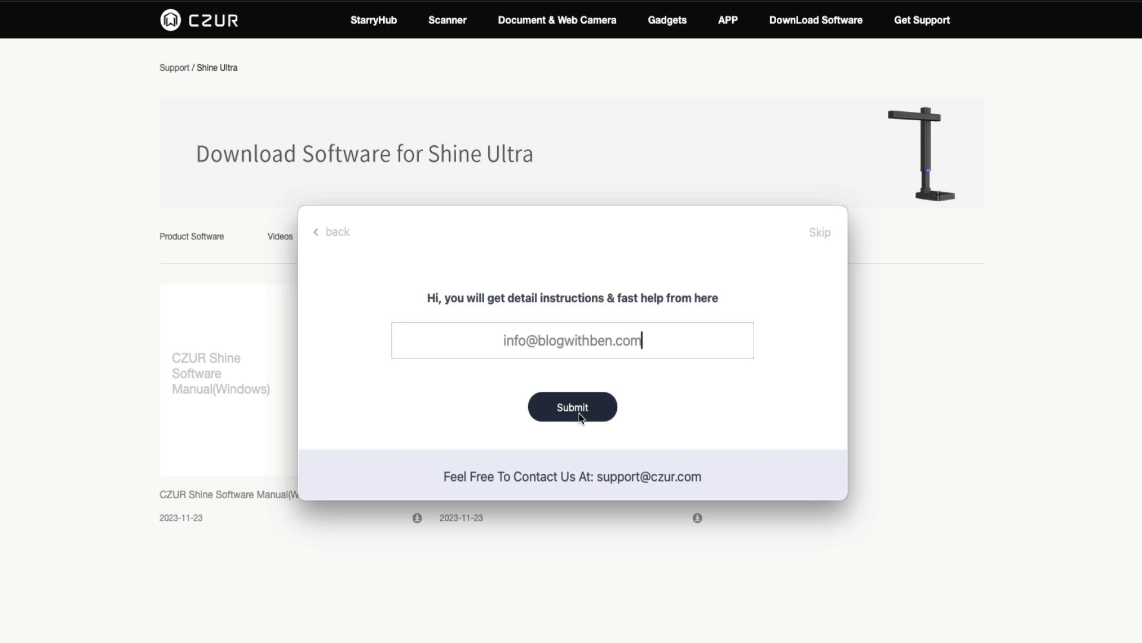
pyautogui.click(572, 407)
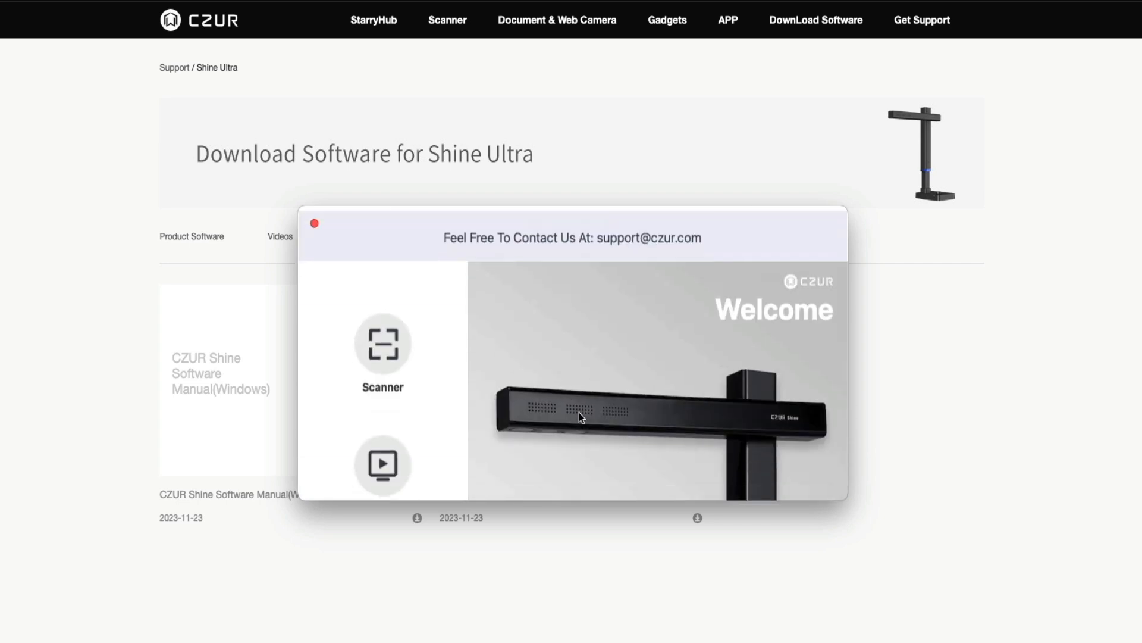